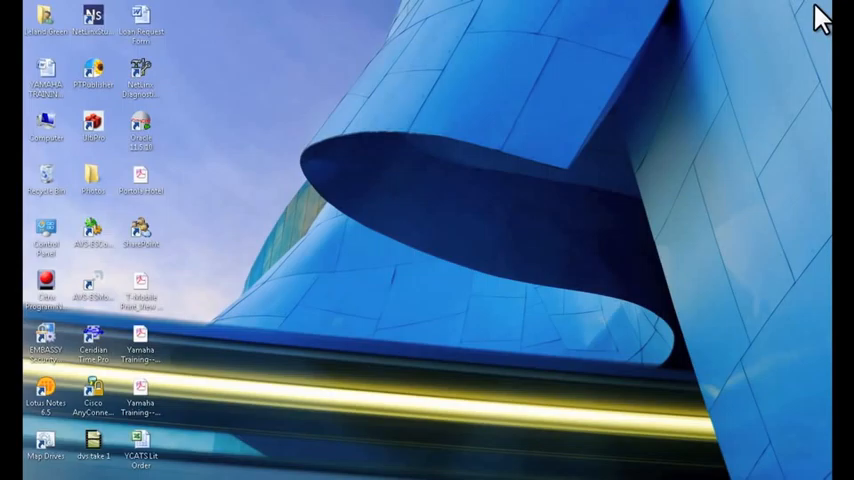
mouse_move(778, 14)
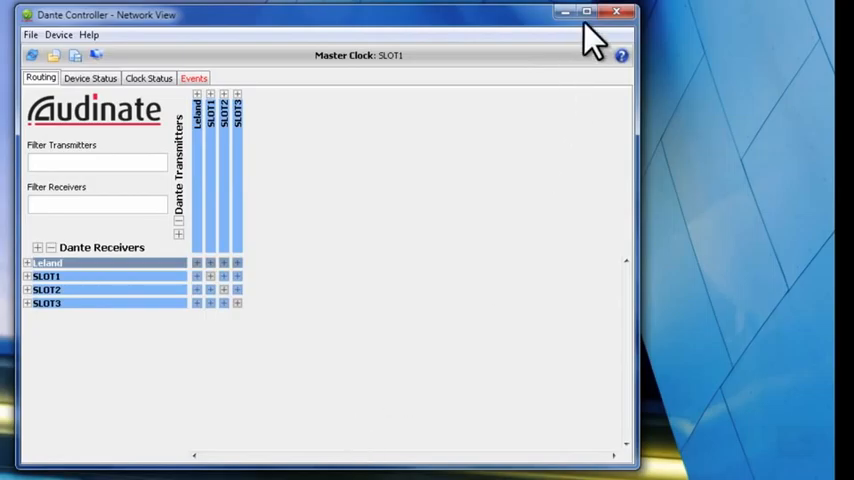
Maximize the Dante Controller Network View window to fill the screen
left_click(600, 12)
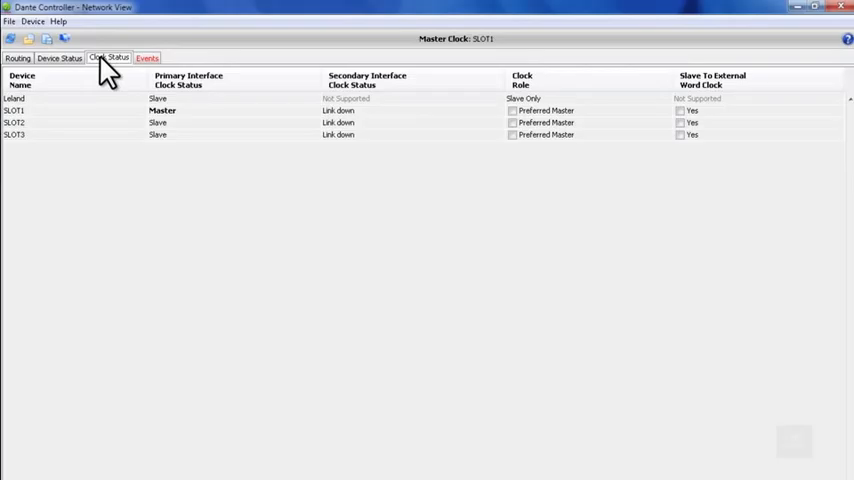
mouse_move(450, 120)
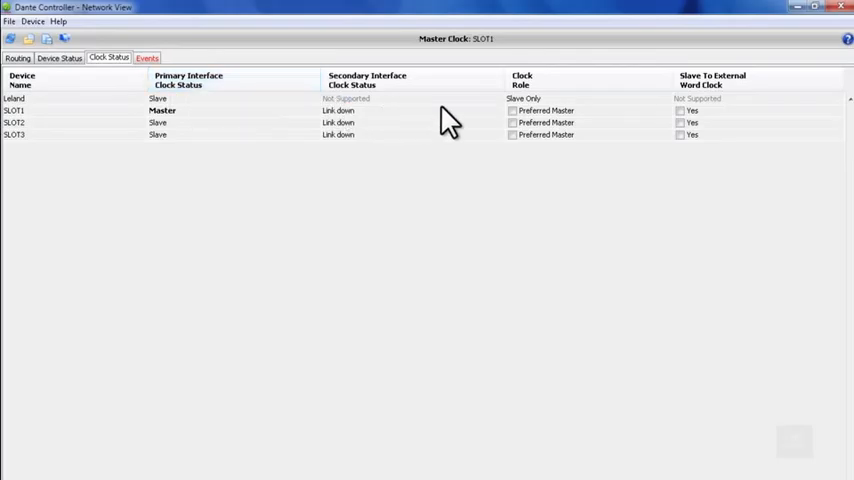
mouse_move(524, 128)
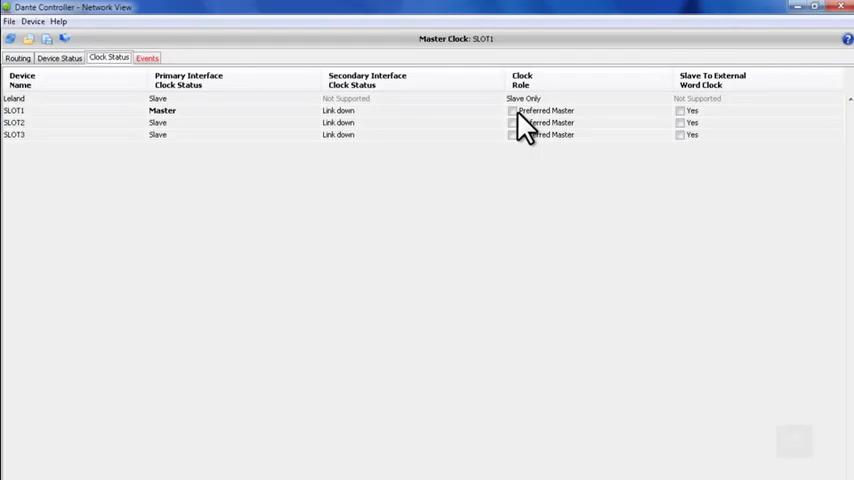
mouse_move(656, 132)
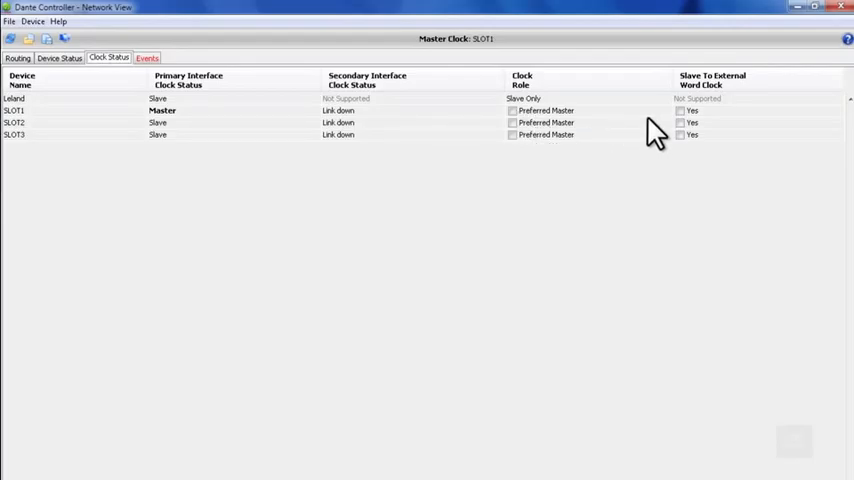